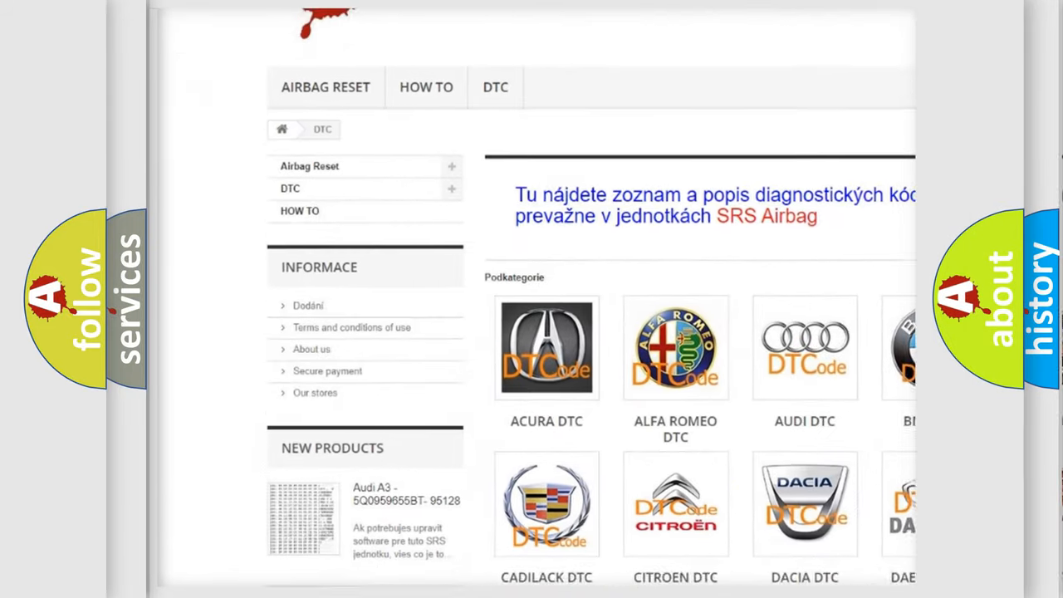
scroll("down", 3)
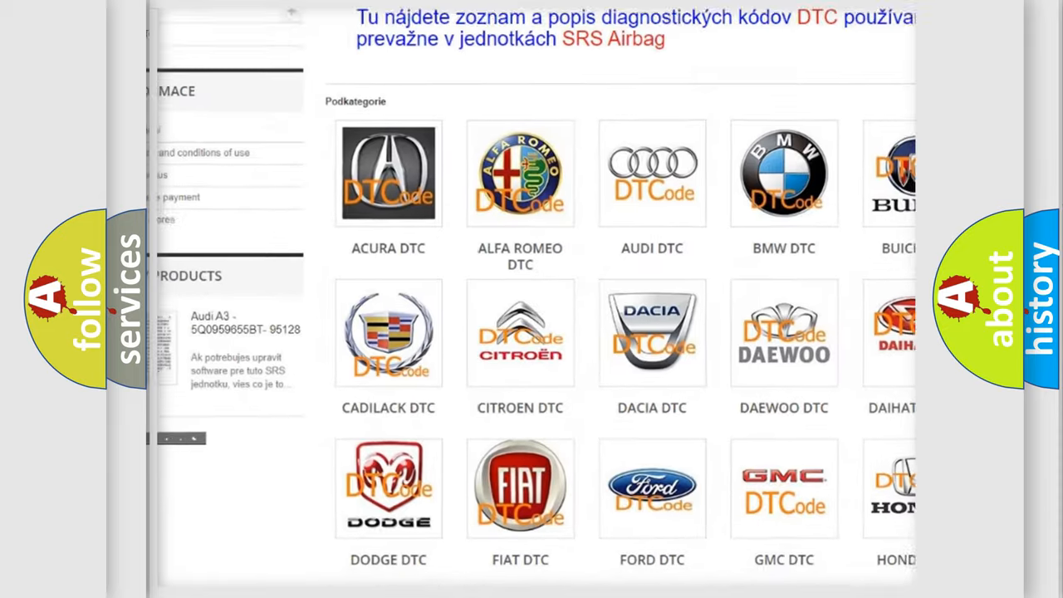
scroll("down", 3)
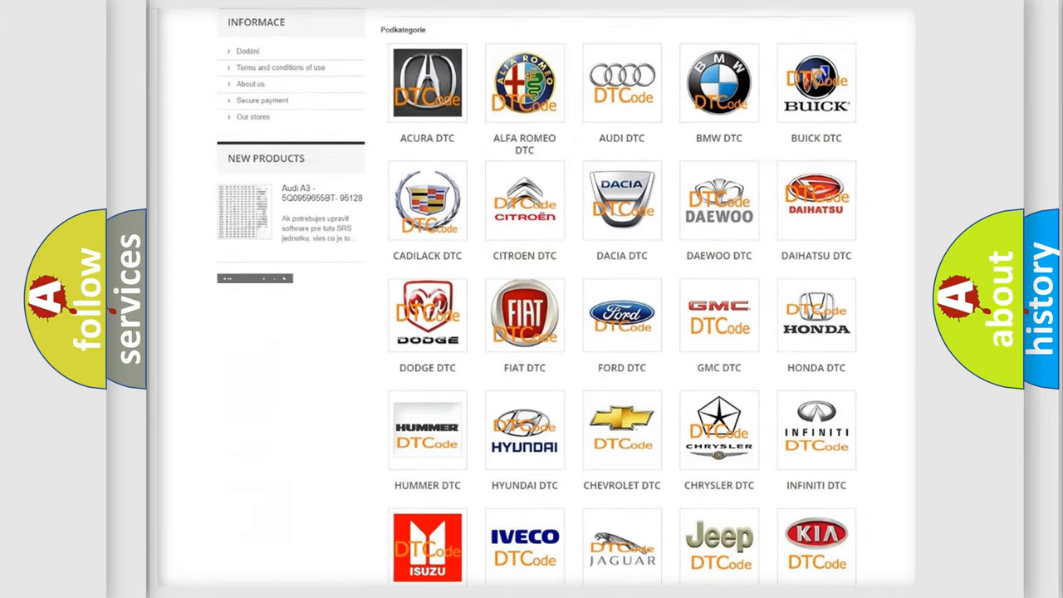
scroll("down", 3)
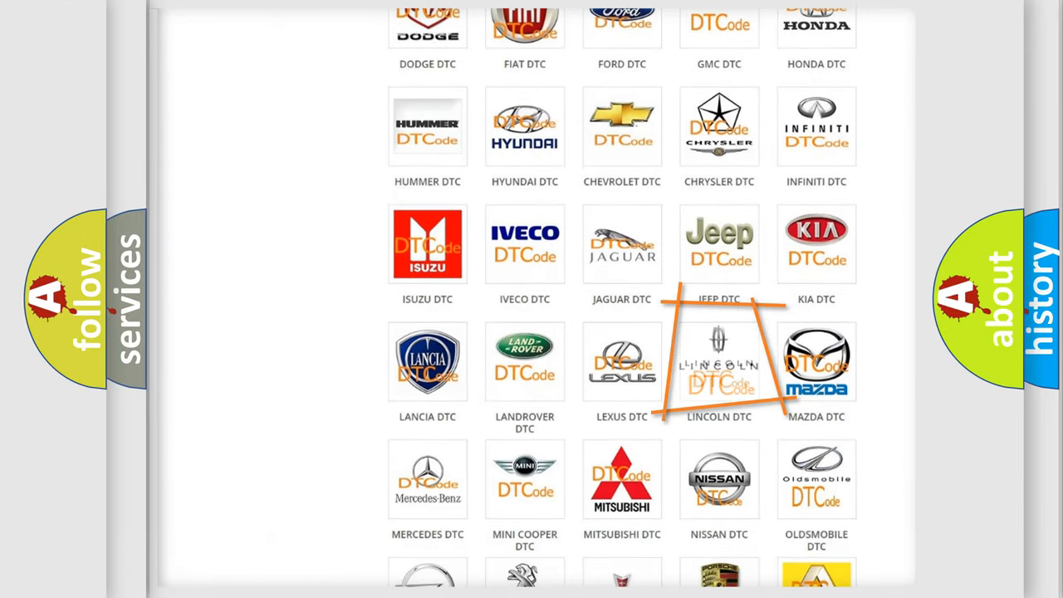